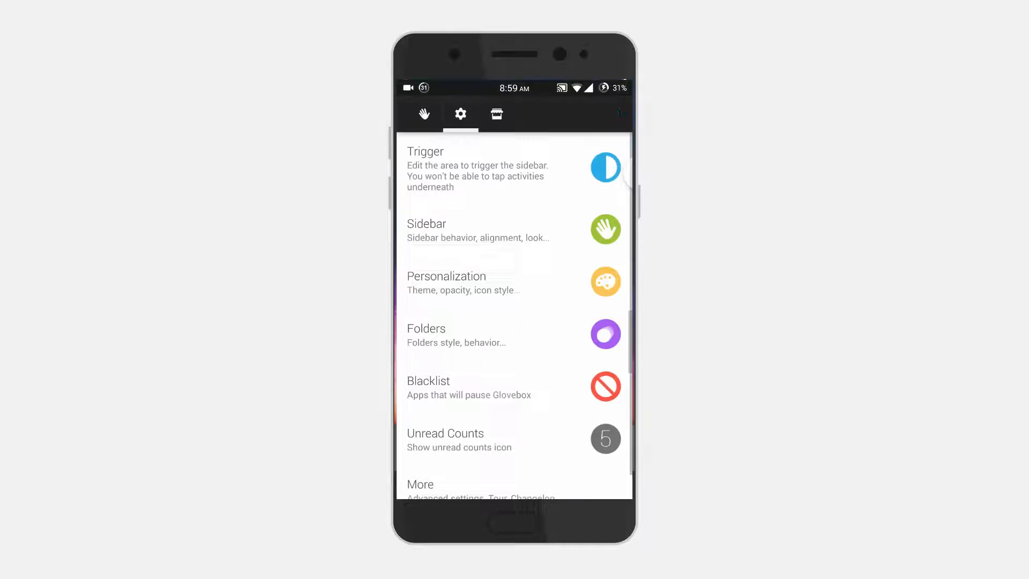
Step: Review Glovebox's trigger area settings and return to its main settings
left_click(608, 114)
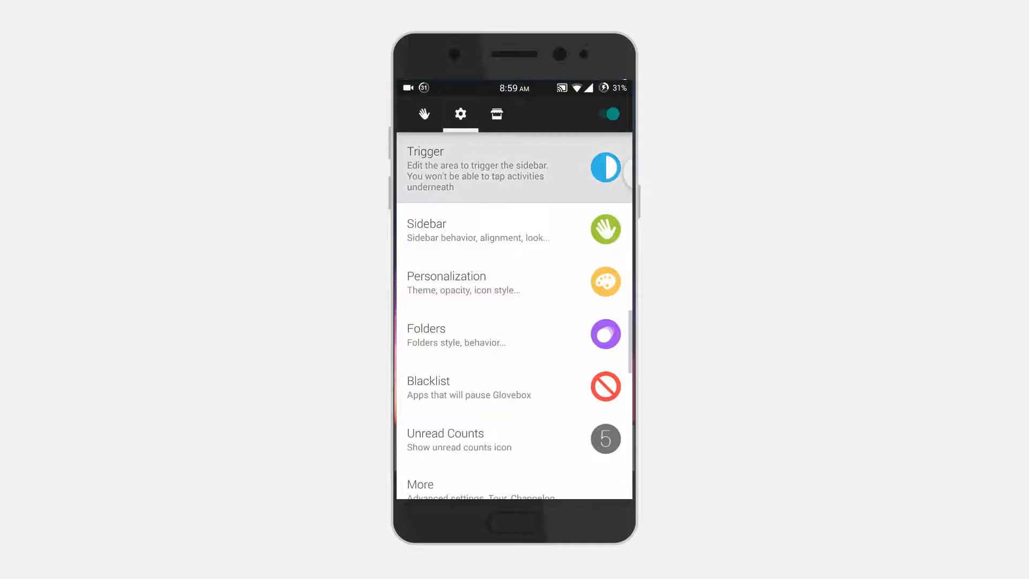
left_click(477, 167)
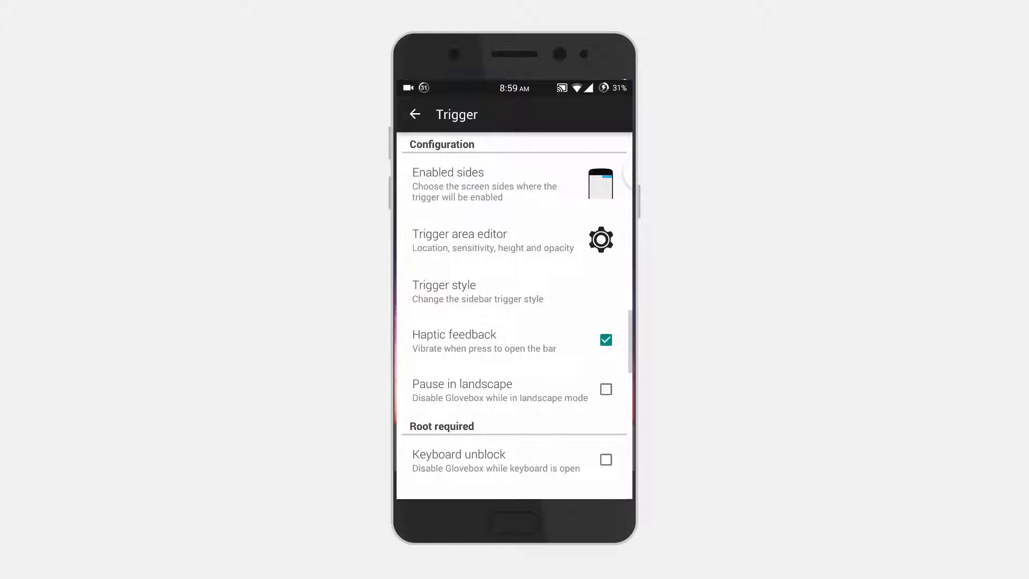
left_click(415, 114)
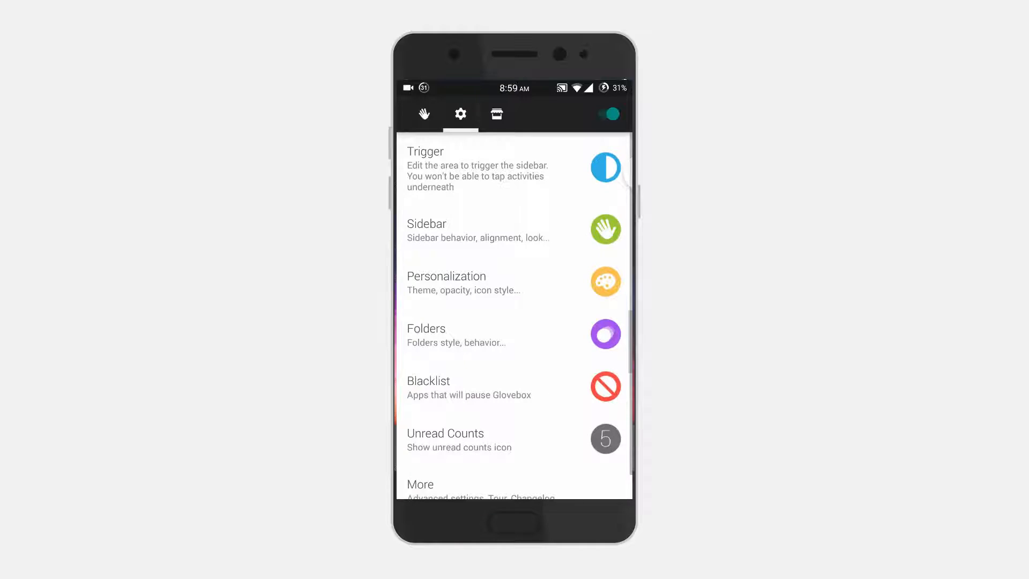
left_click(482, 282)
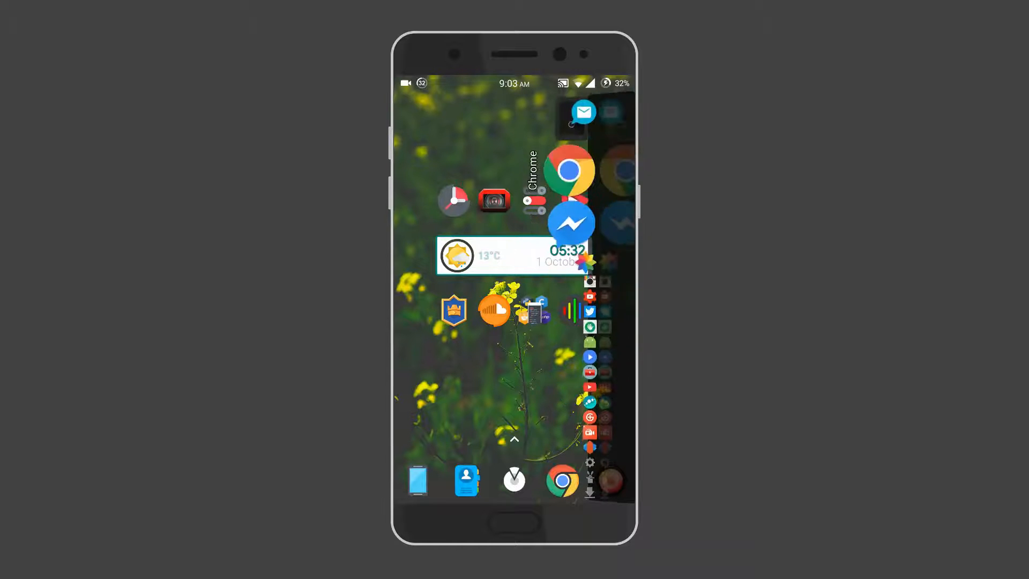
Step: Open Dock4Droid's settings showing the activation area on the right at 20% and width 22%
scroll("down", 3)
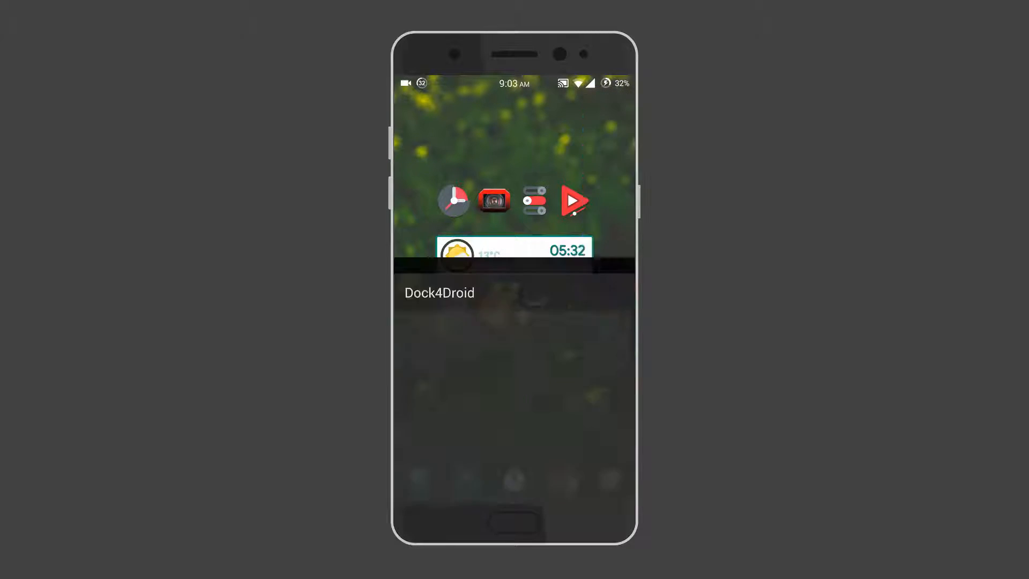
left_click(438, 291)
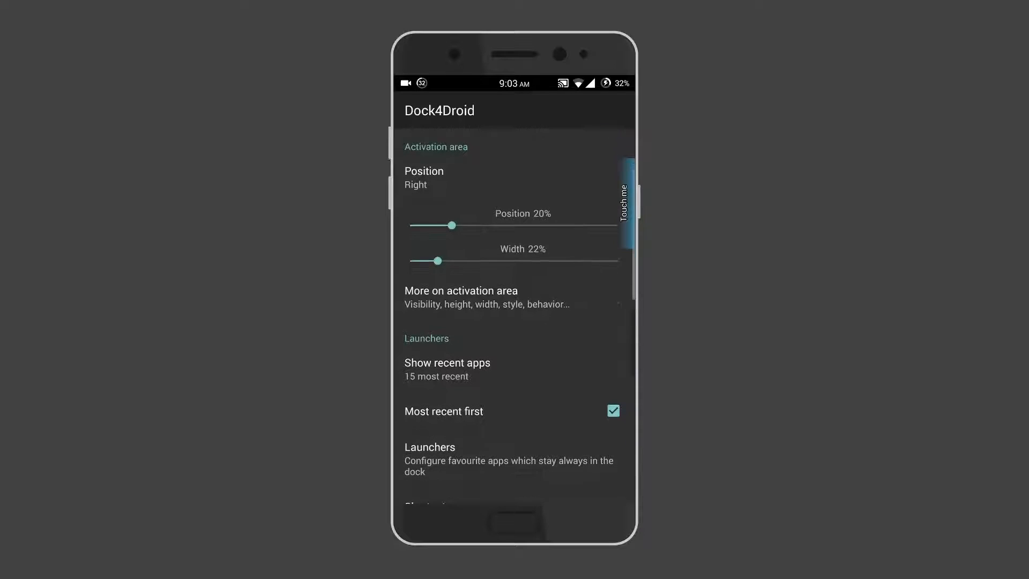
Step: Under Appearance > Colors, dismiss the colour picker and enable Show background for the dock
left_click(447, 369)
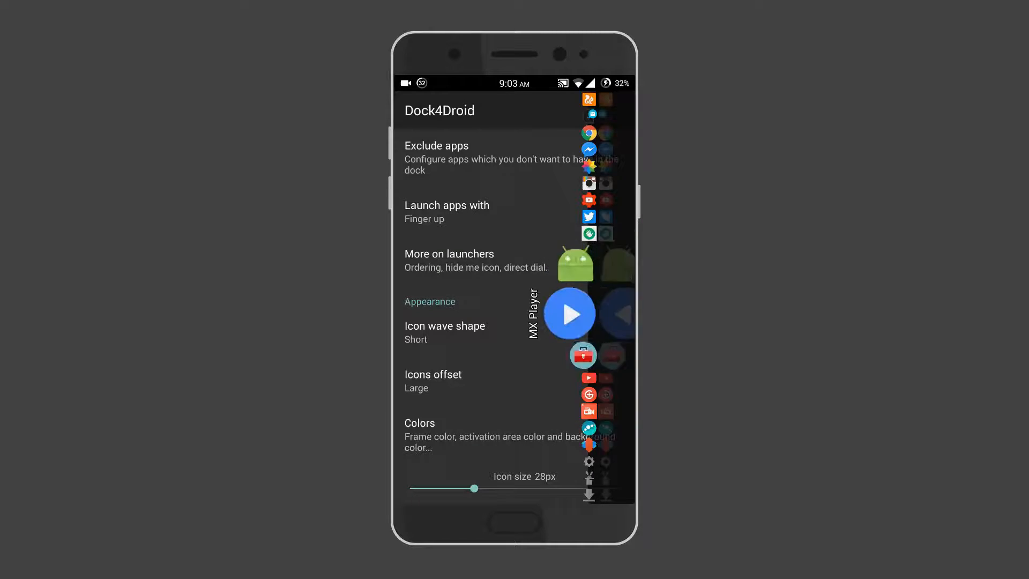
scroll("down", 3)
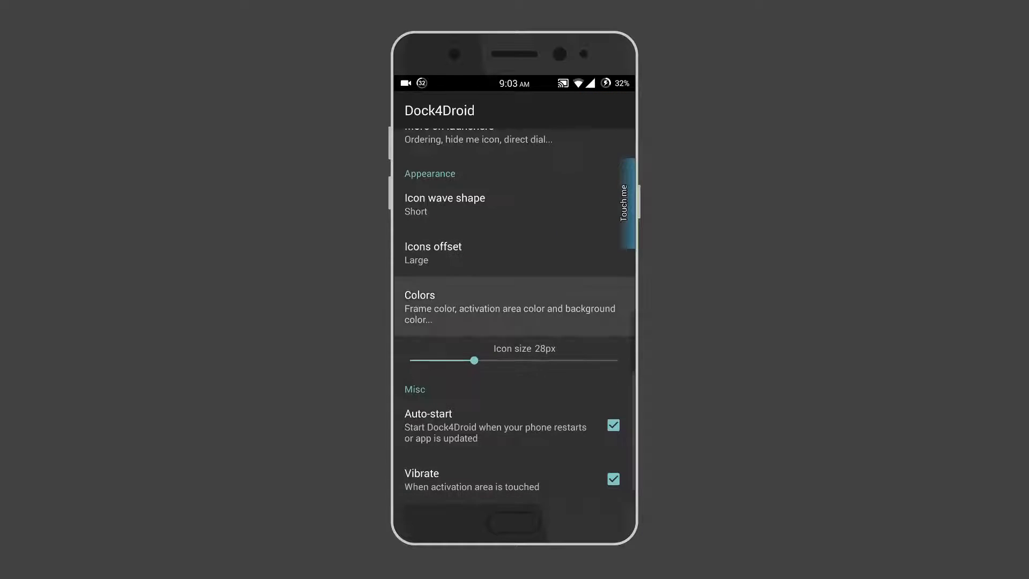
left_click(510, 307)
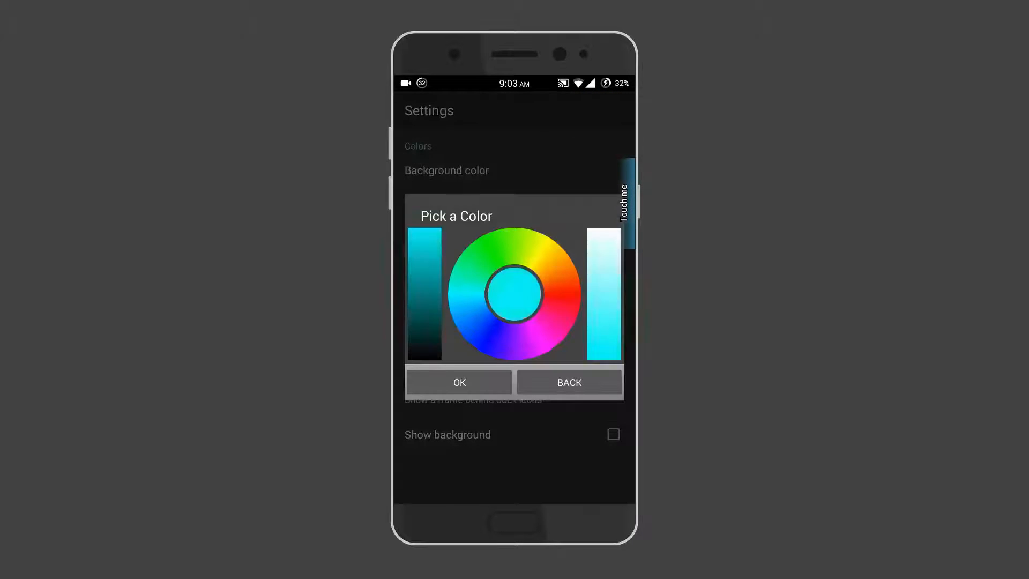
left_click(569, 382)
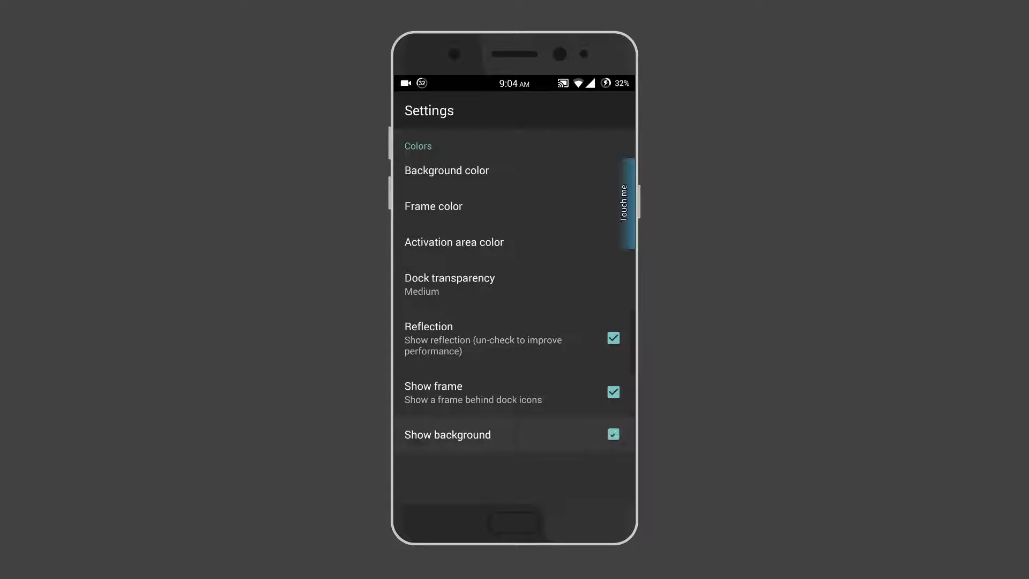
left_click(612, 434)
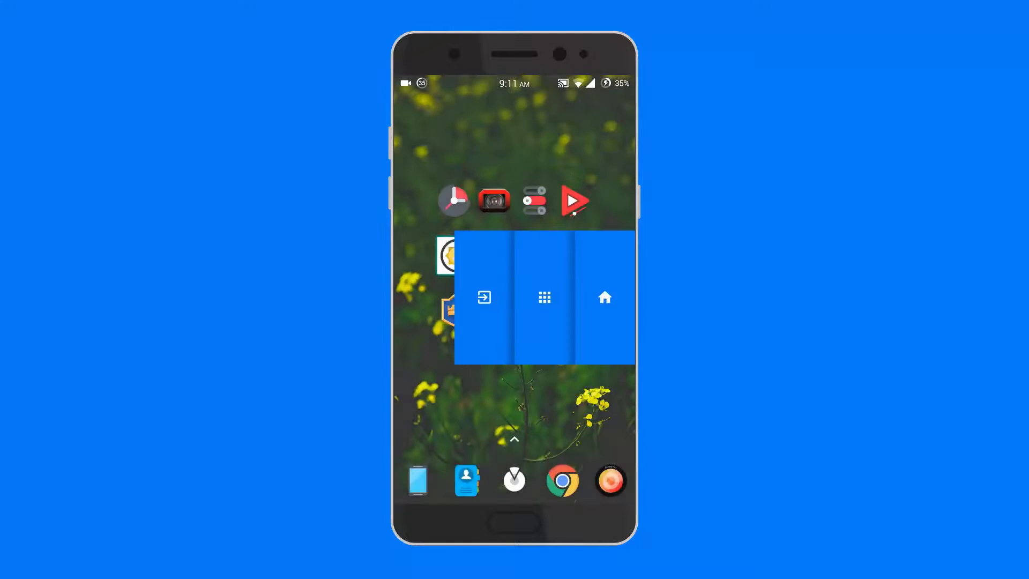
Step: Open the Swipedge panel and show the app drawer with all installed apps
left_click(544, 297)
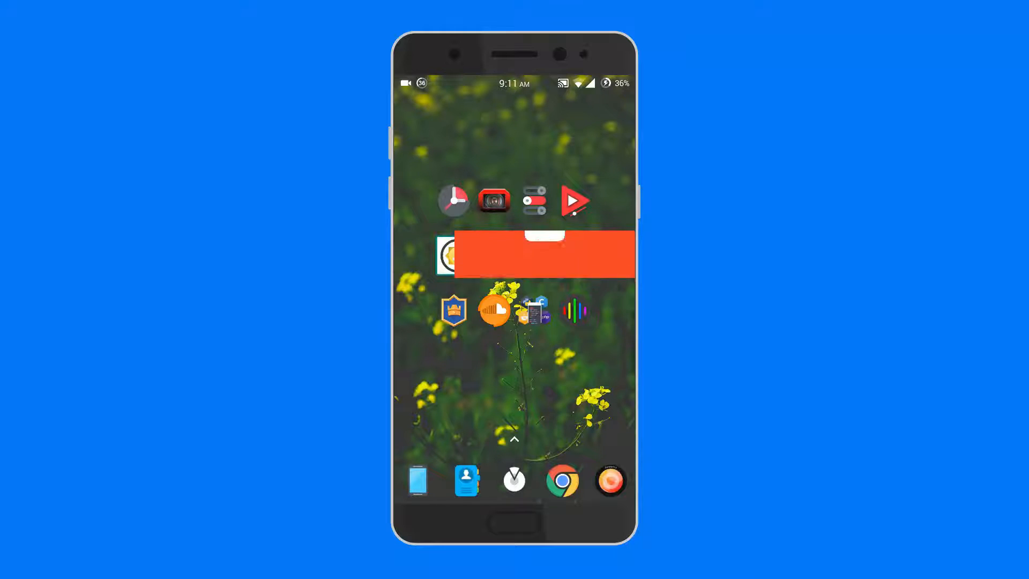
left_click(513, 439)
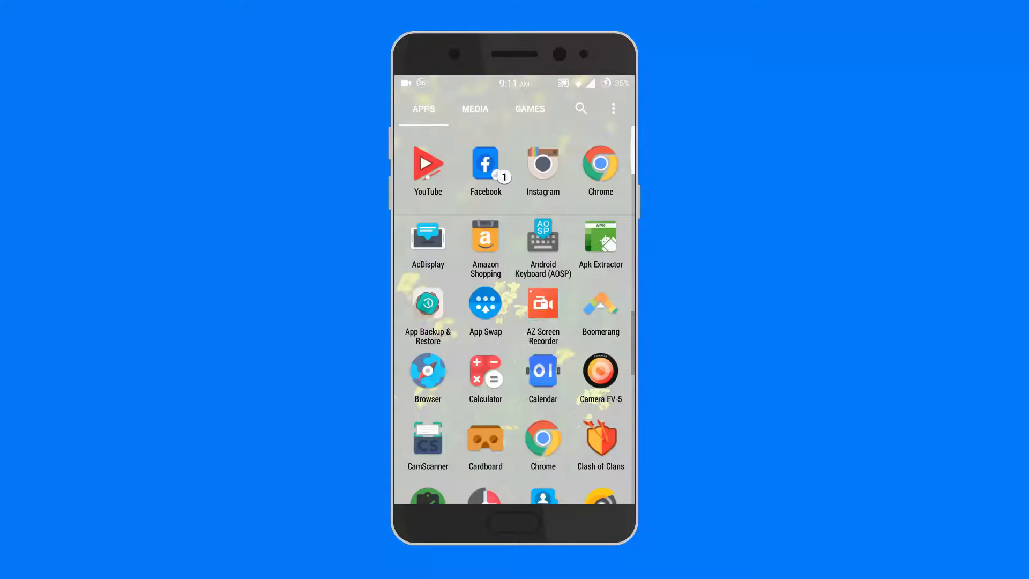
left_click(580, 108)
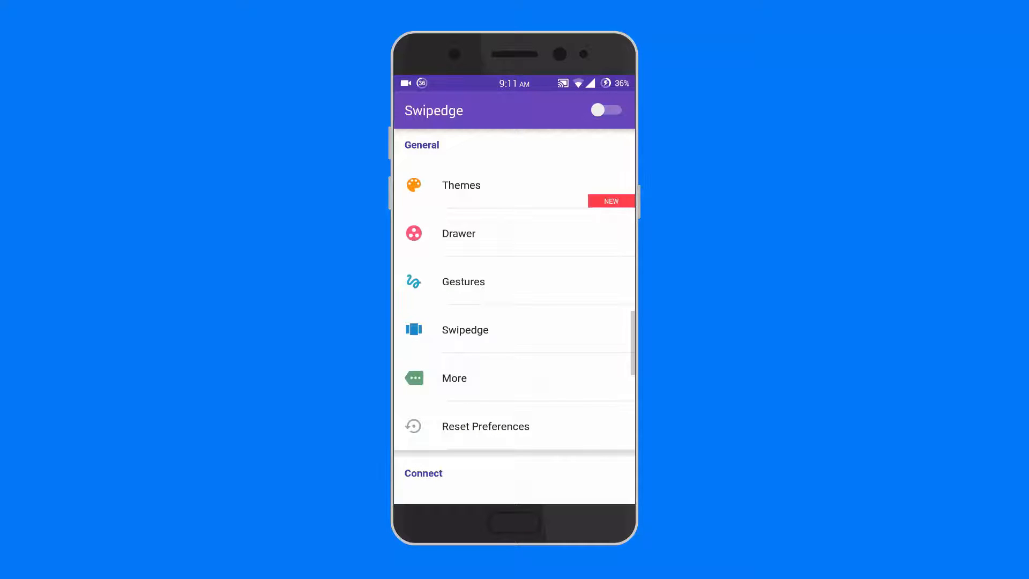
Step: Look into Swipedge's Drawer appearance settings and return to the main list
left_click(461, 185)
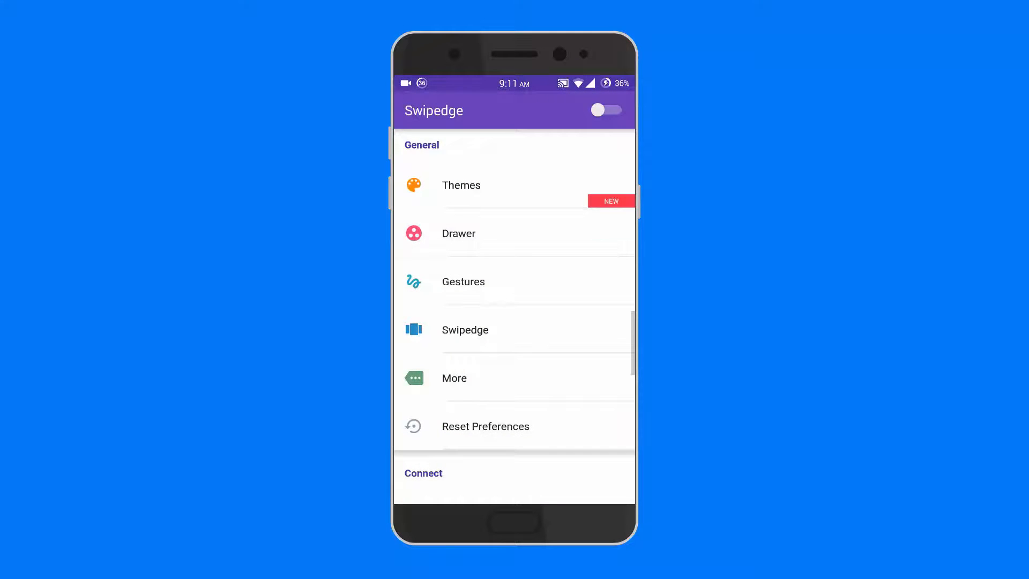
left_click(458, 232)
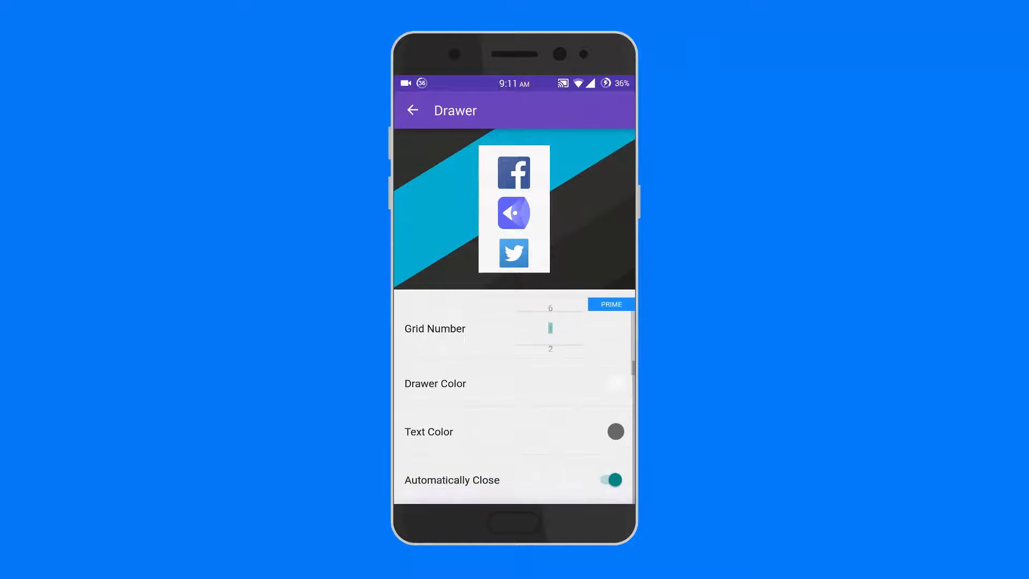
left_click(413, 111)
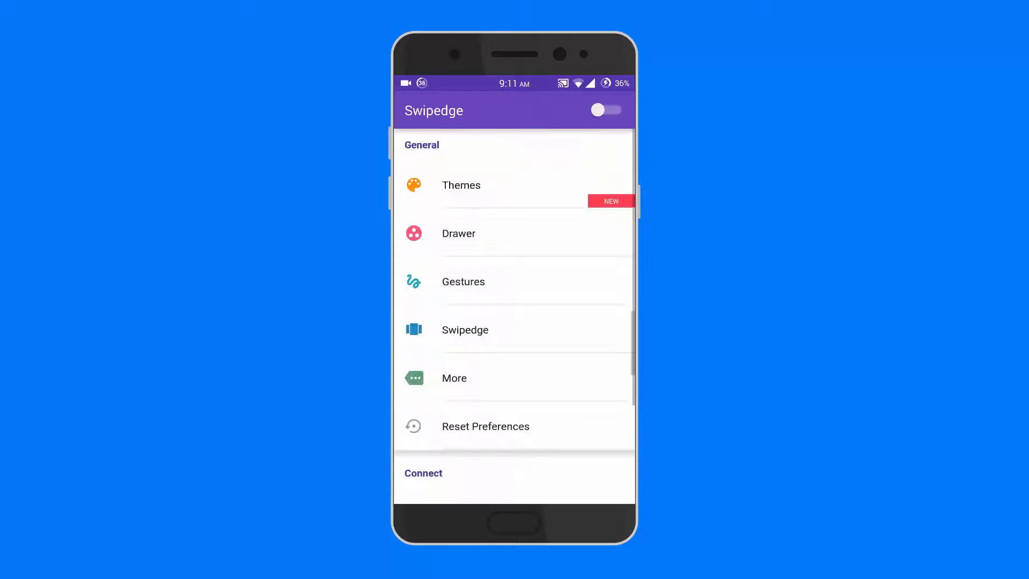
Step: Open the Gestures settings for sound, brightness, lock and quit, then go back
left_click(463, 281)
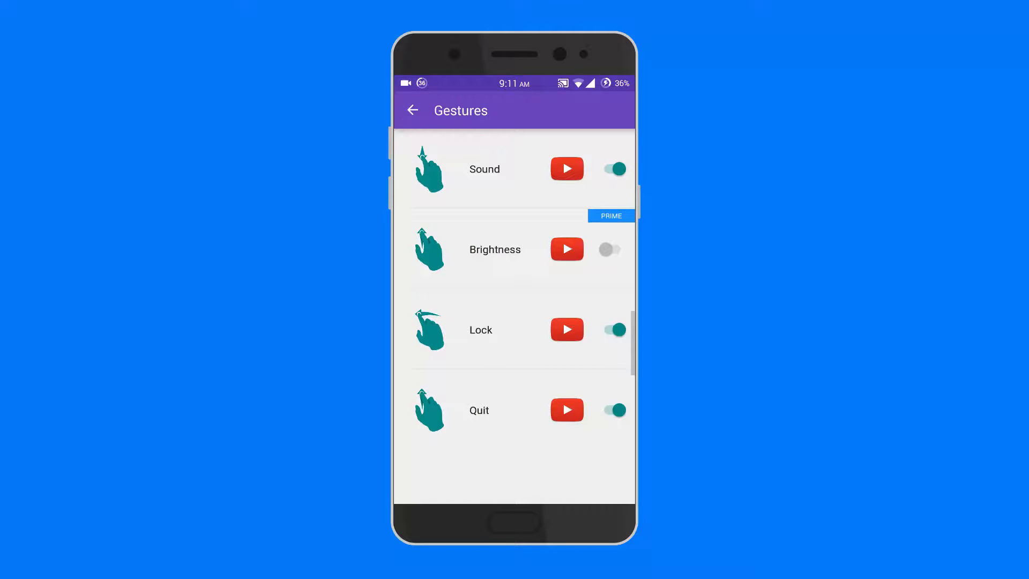
left_click(412, 111)
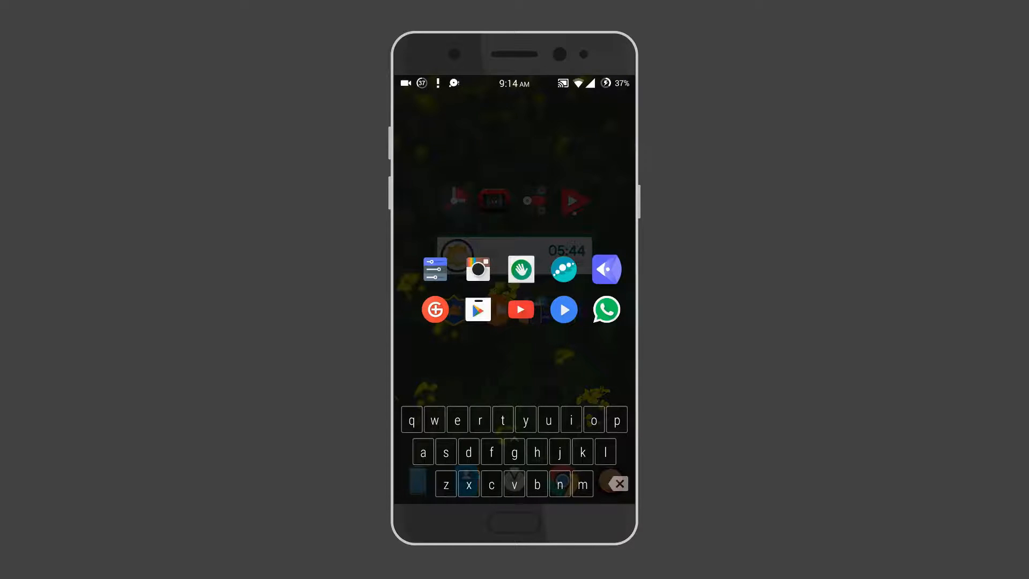
Step: Search 'you' in Sesame edge and jump into the phone's Settings: Security result
type("you")
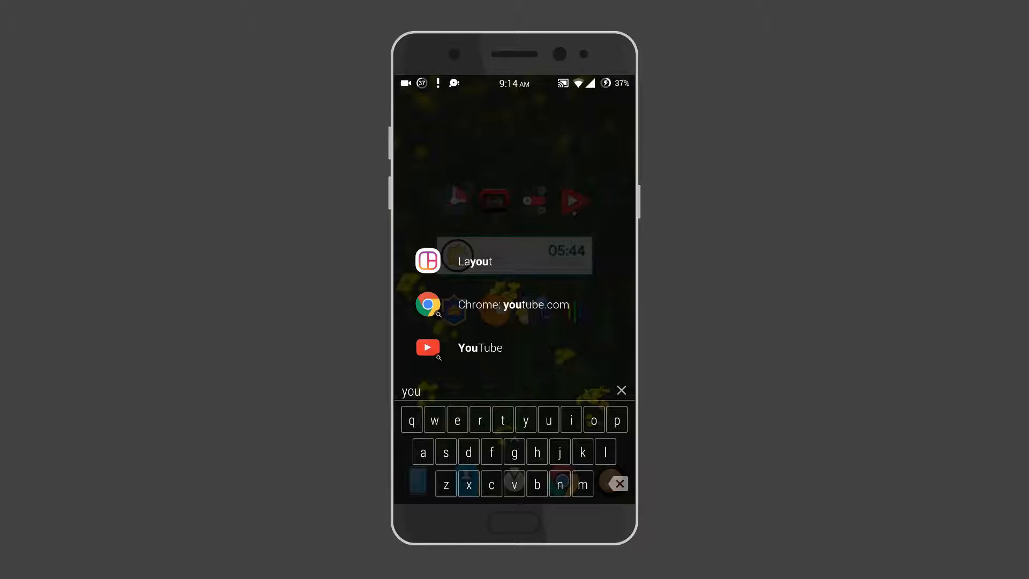
left_click(617, 484)
type("sie")
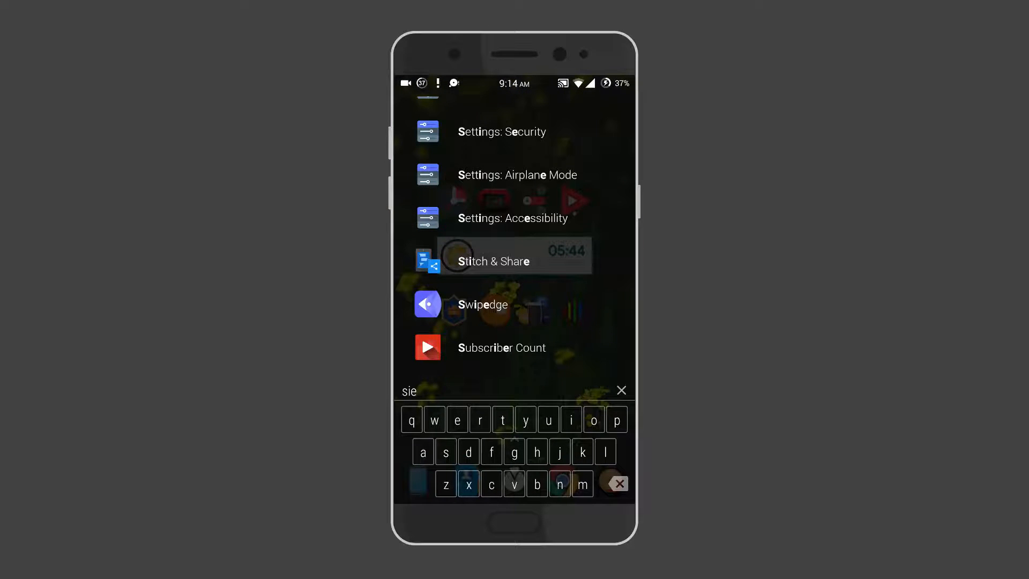
scroll("down", 3)
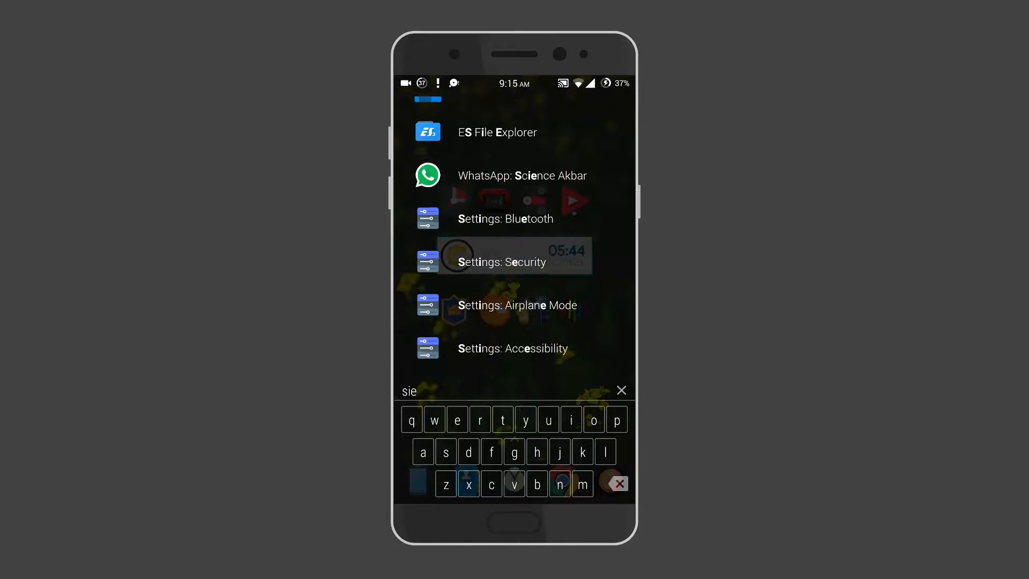
left_click(505, 261)
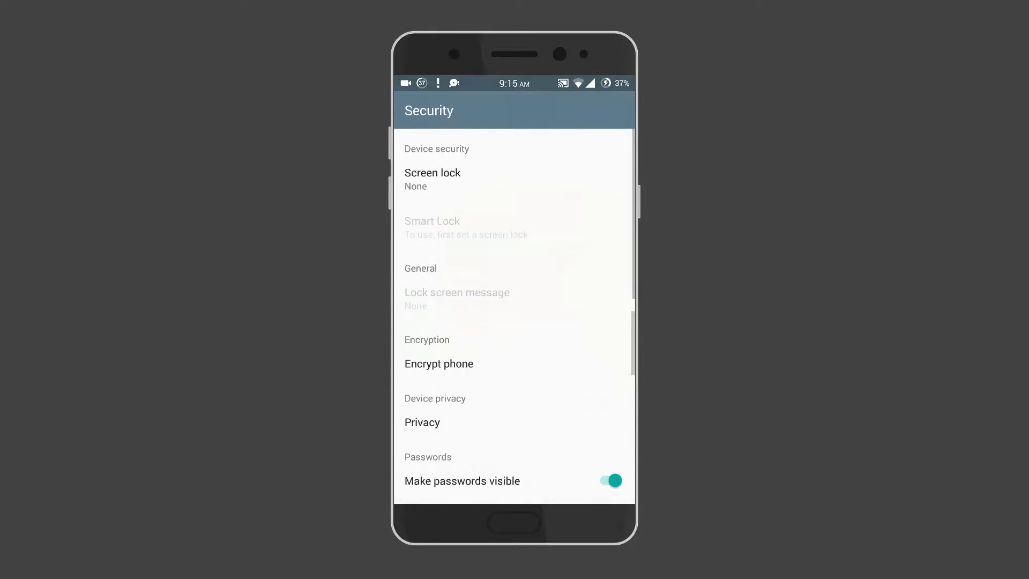
Step: Scroll the results and type 'e' into the Sesame search bar
scroll("down", 3)
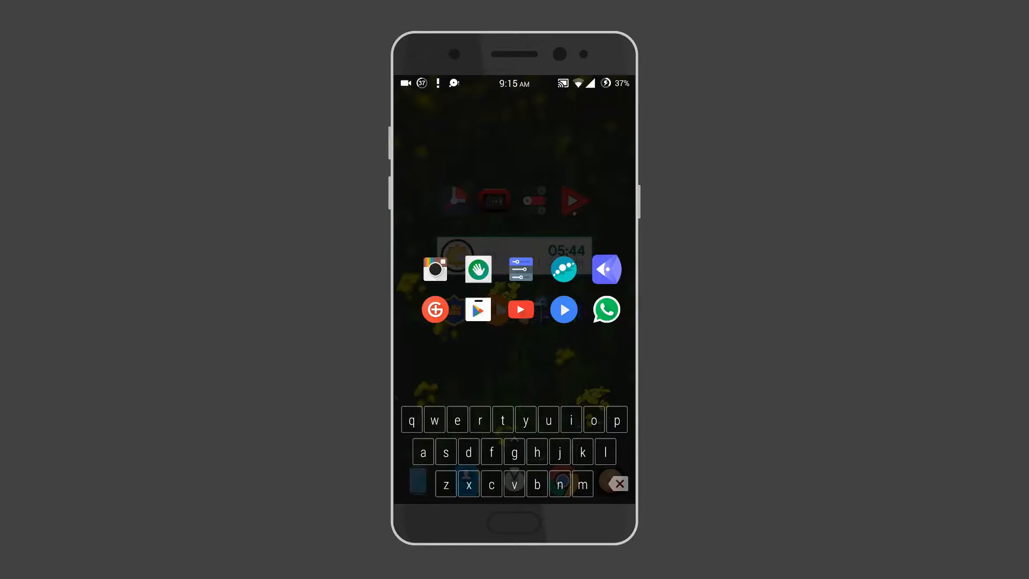
type("e")
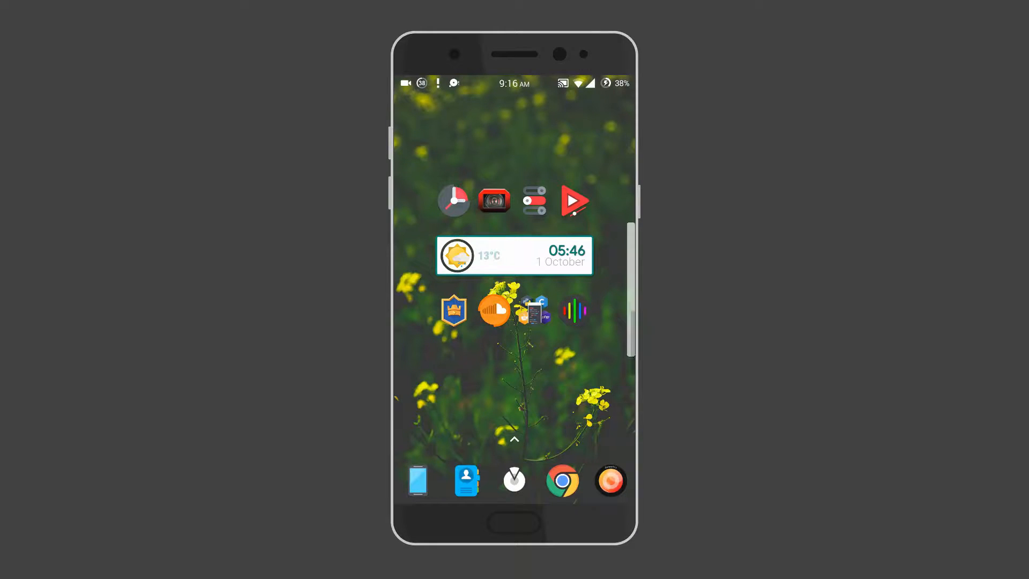
Step: Launch App Swap's drawer and open App Swap Settings from its menu
left_click(514, 439)
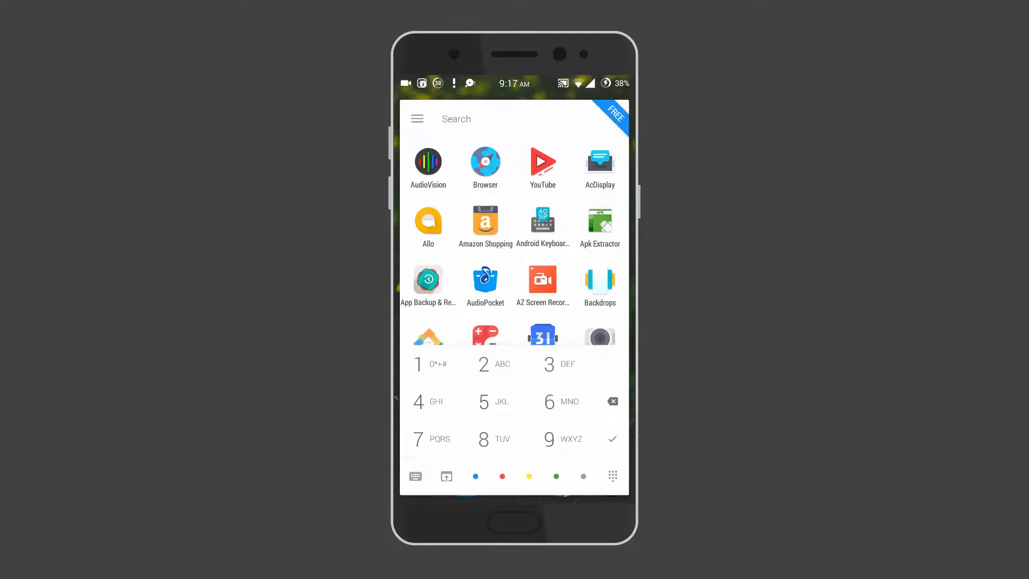
left_click(417, 119)
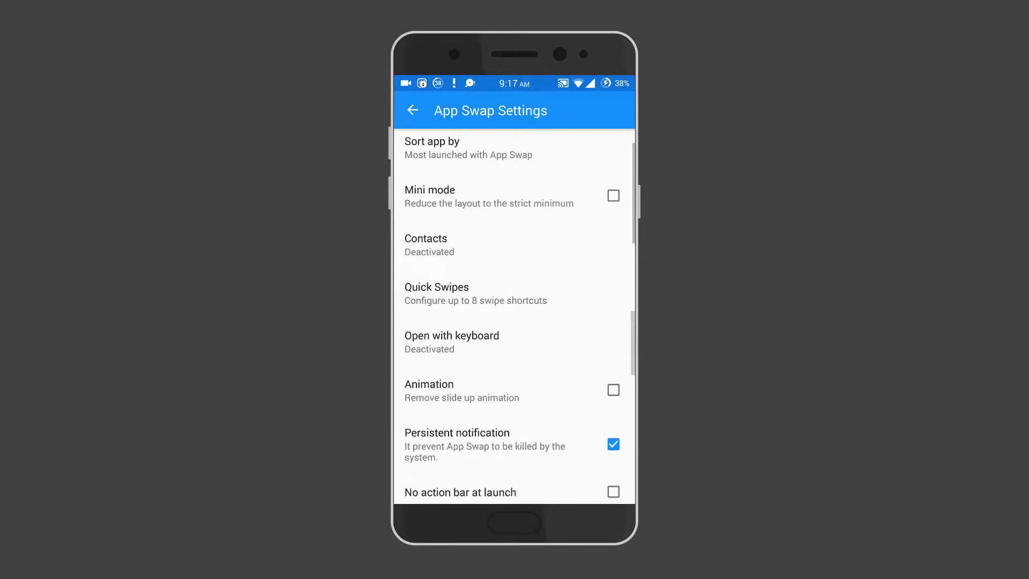
scroll("down", 3)
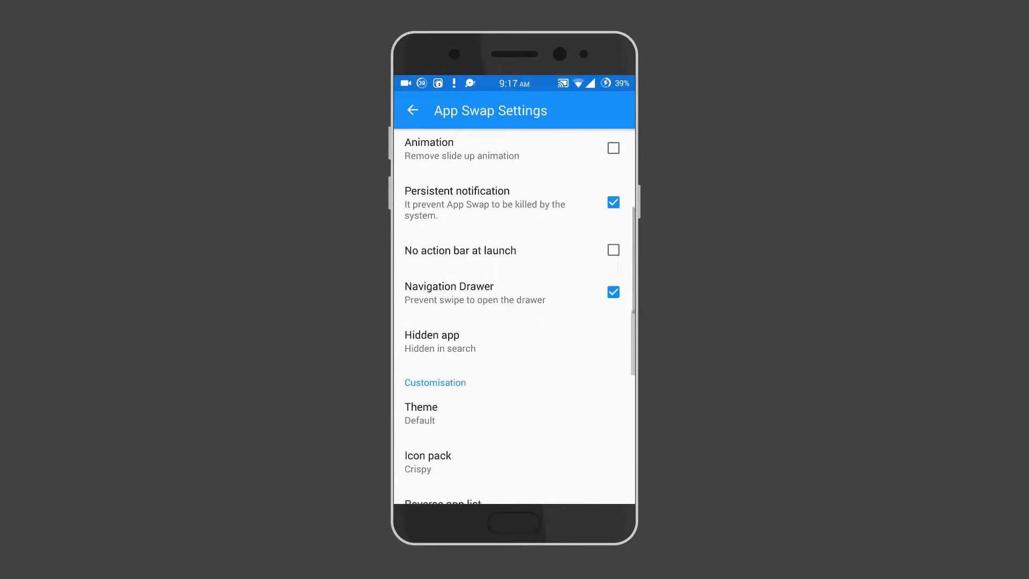
left_click(420, 408)
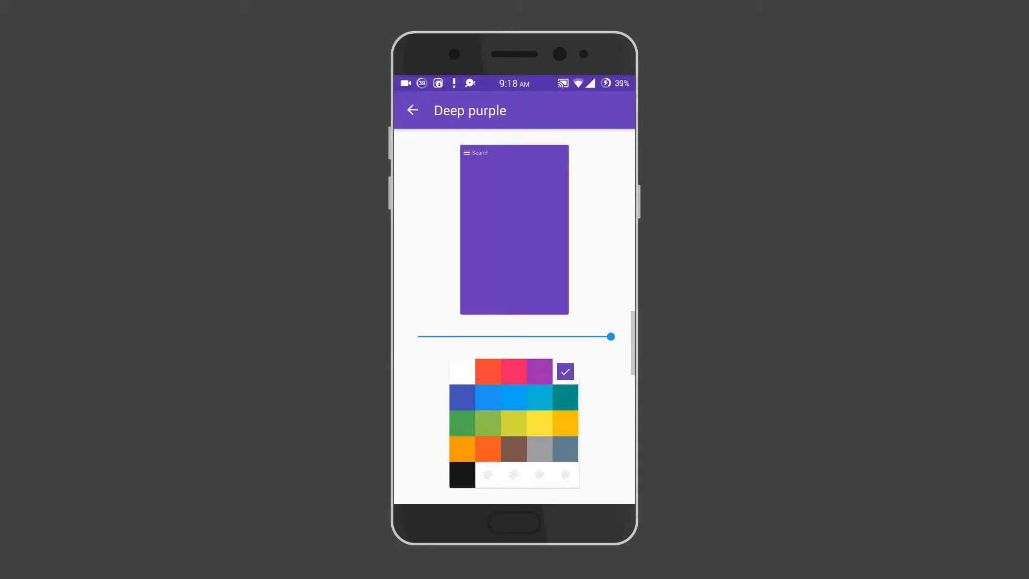
left_click(539, 422)
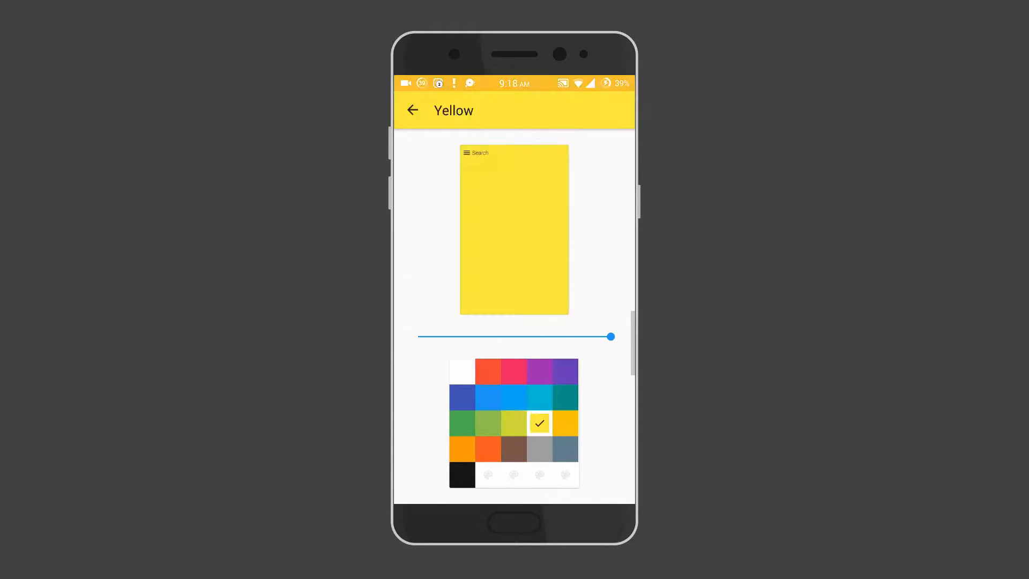
left_click(412, 111)
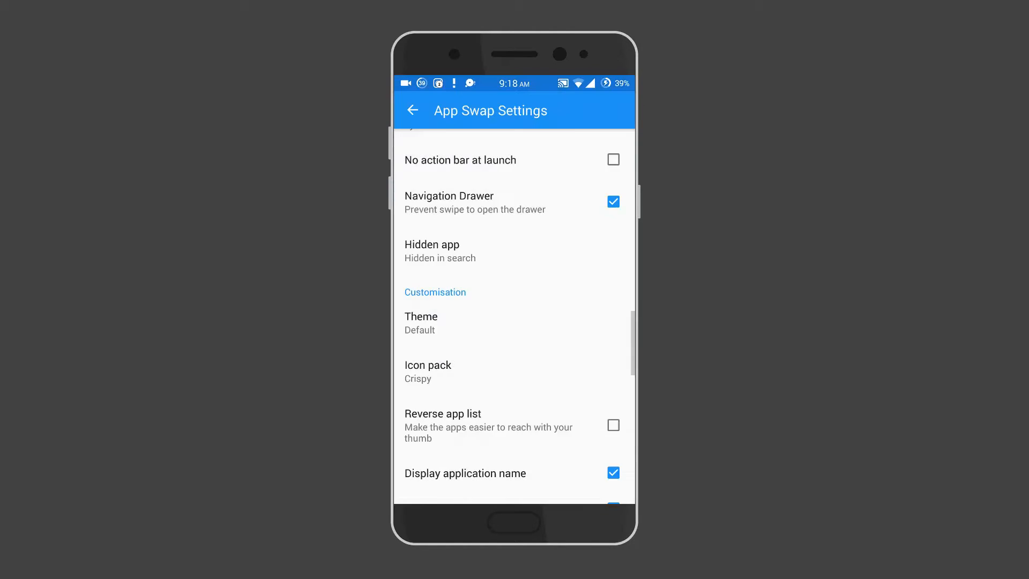
scroll("up", 3)
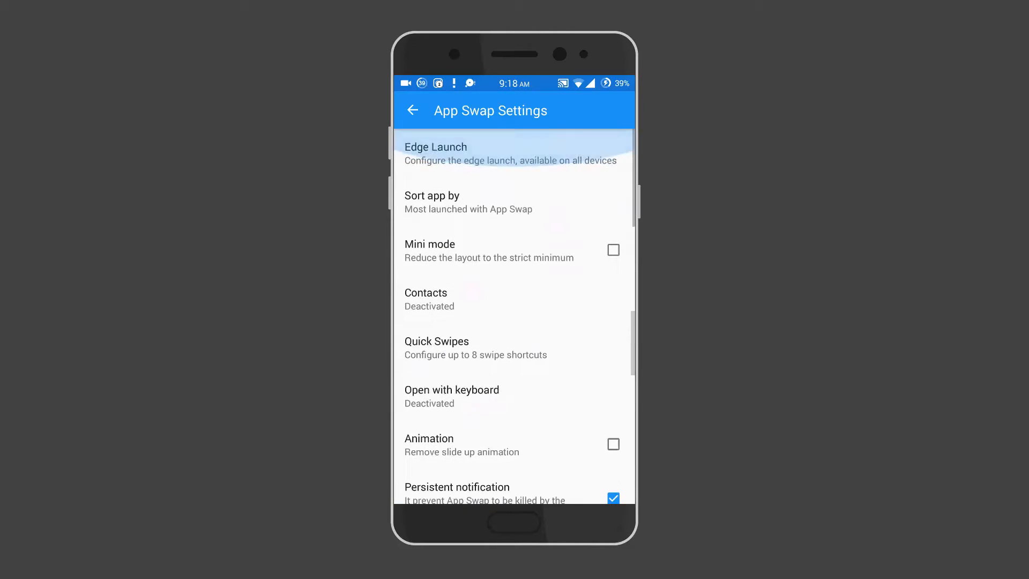